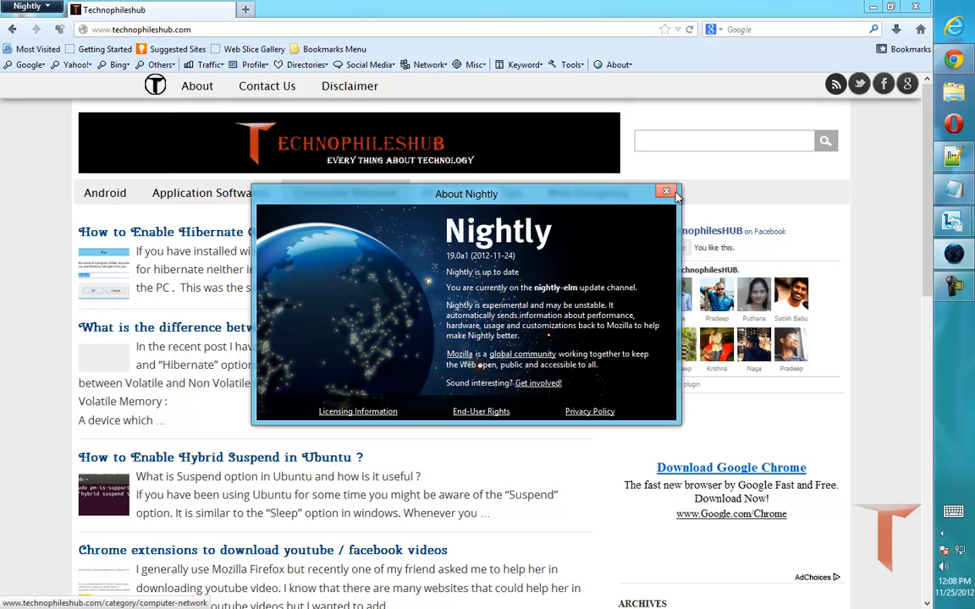
# Close the About Nightly window and return to the Technophileshub page.
pyautogui.click(667, 191)
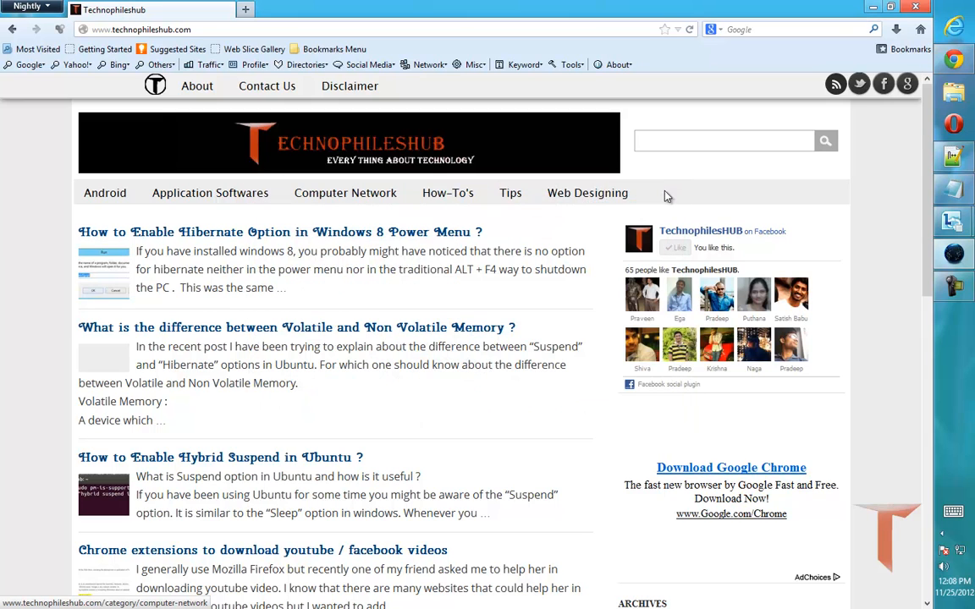
# Load about:config in a new tab, reaching the warranty warning.
pyautogui.click(413, 10)
pyautogui.write('about:config')
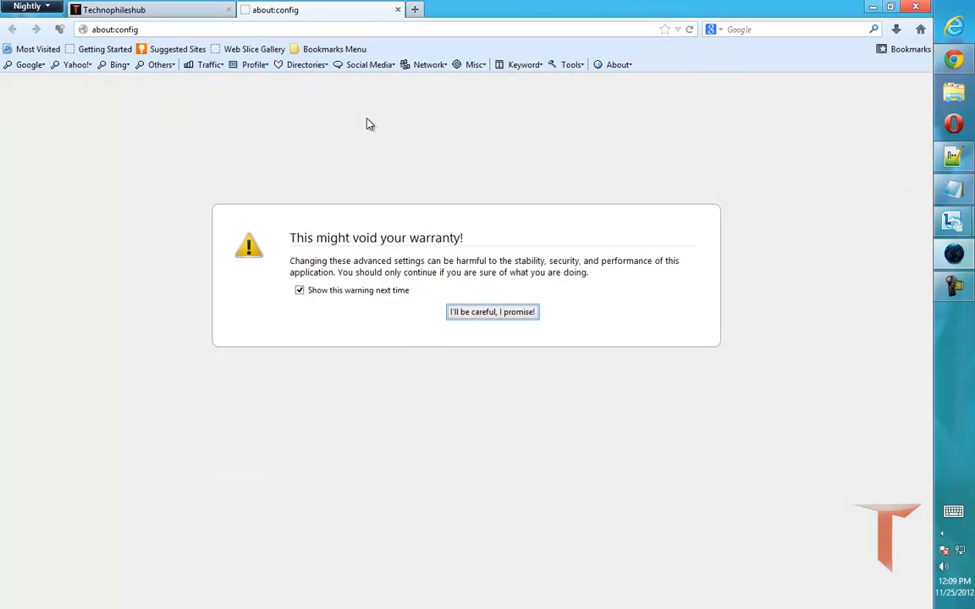
# Accept the warranty warning and filter preferences to webgl.disabled, showing value false.
pyautogui.click(490, 311)
pyautogui.write('webgl.disabled')
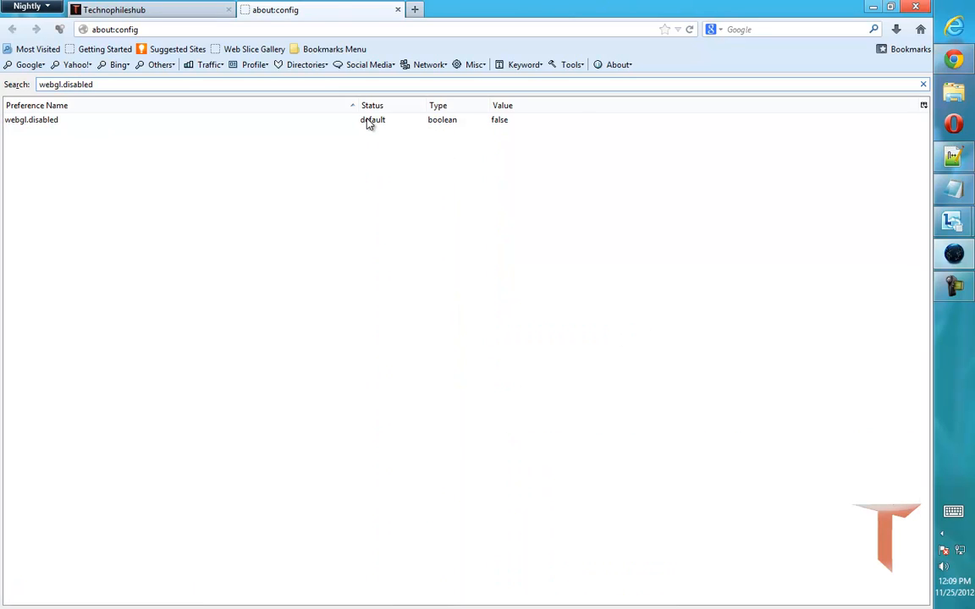
pyautogui.click(31, 119)
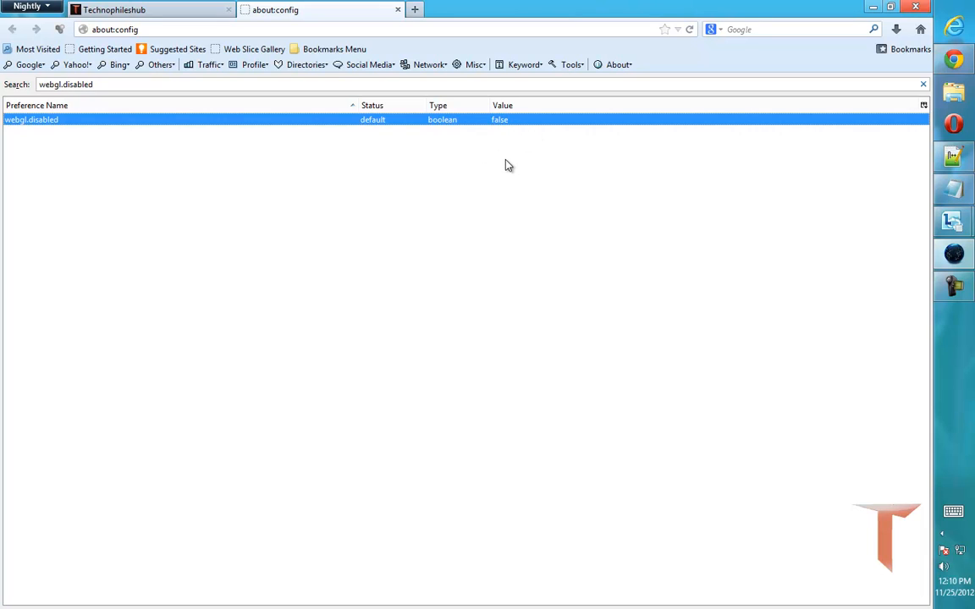